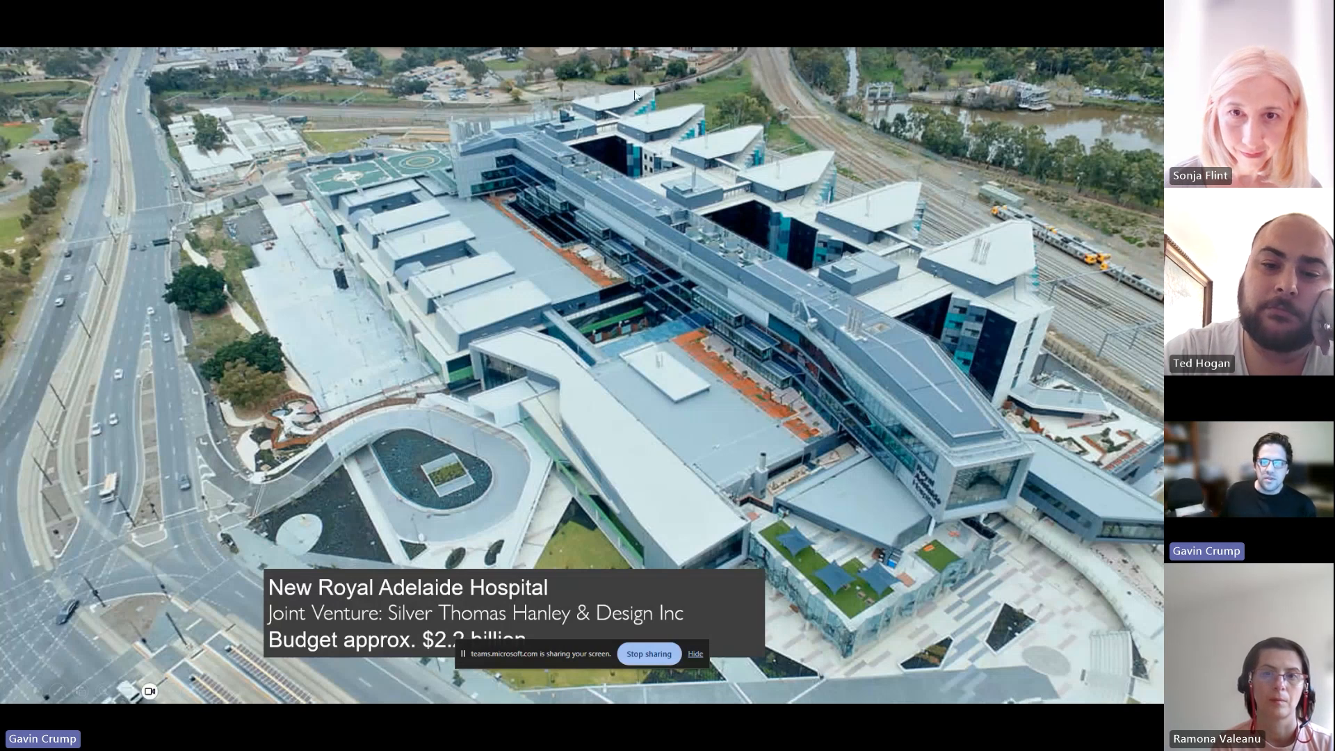
mouse_move(996, 265)
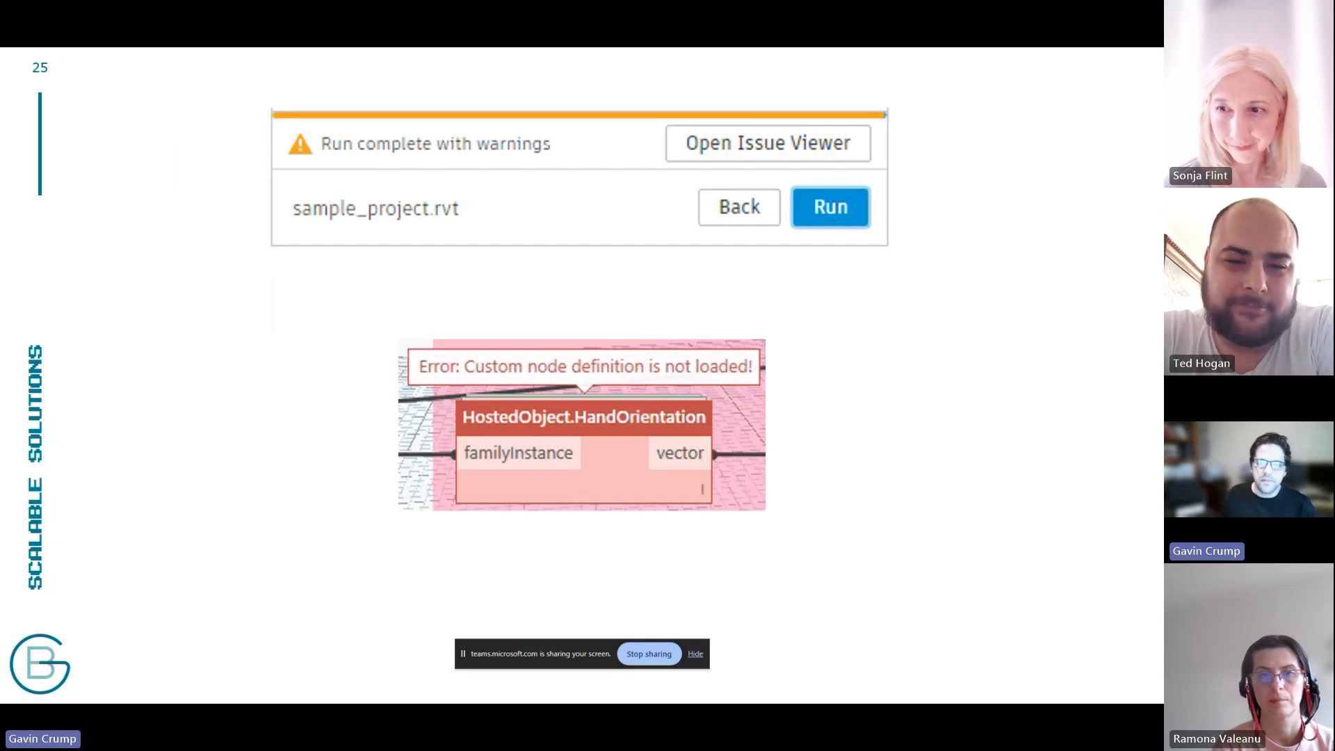
key("right")
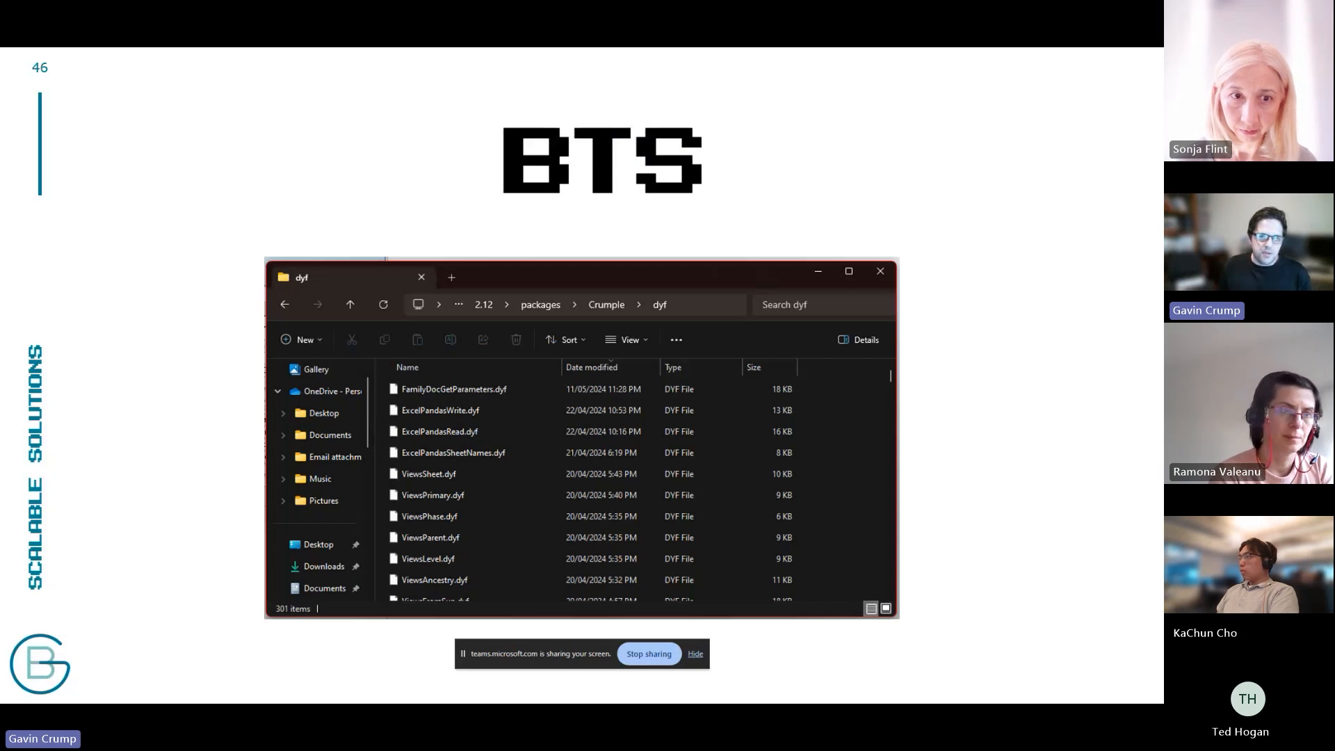
Step: Advance the shared deck to slide 46, BTS, showing the Crumple dyf folder
key("right")
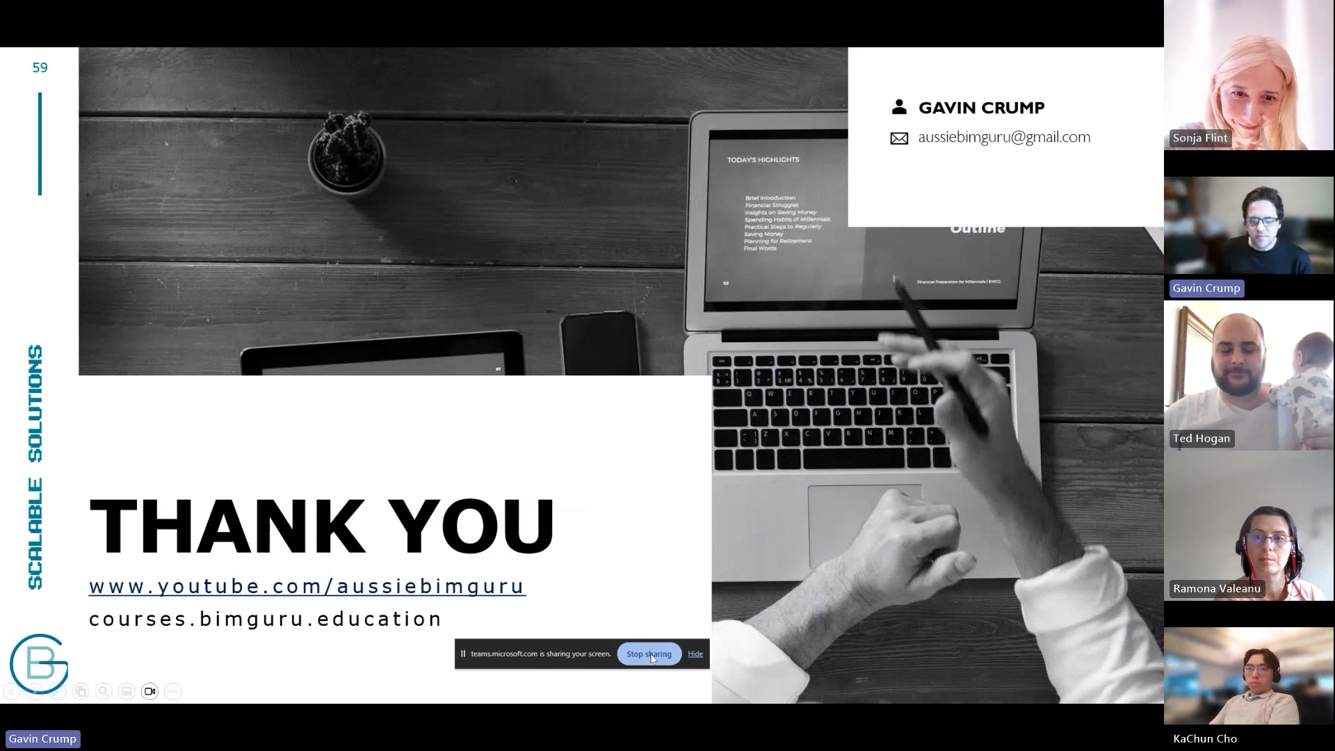
Step: Stop sharing the presentation to return to the five-participant video gallery
left_click(648, 653)
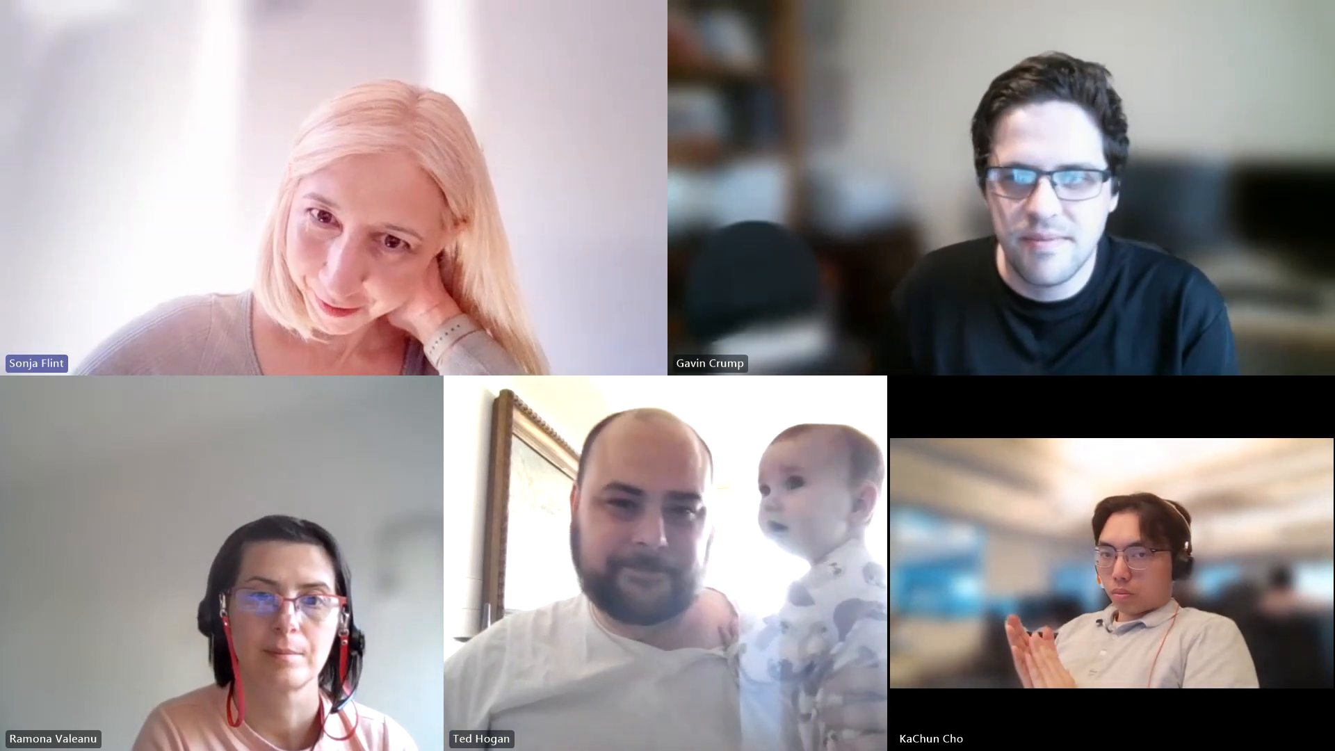